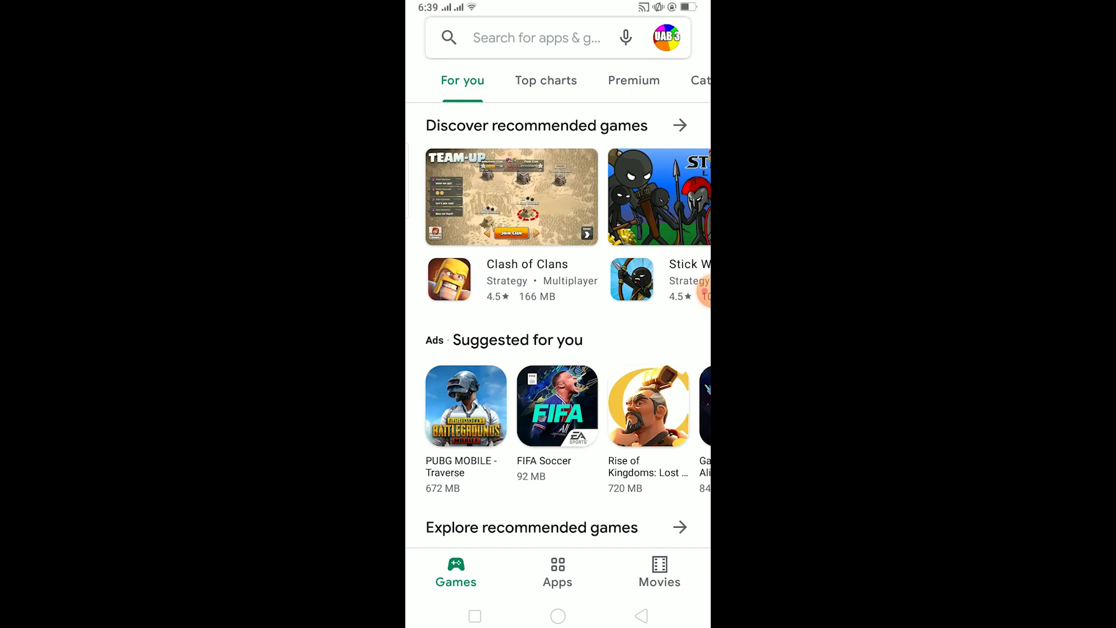
- Reach Payments & subscriptions from the profile picture's account menu
click(665, 37)
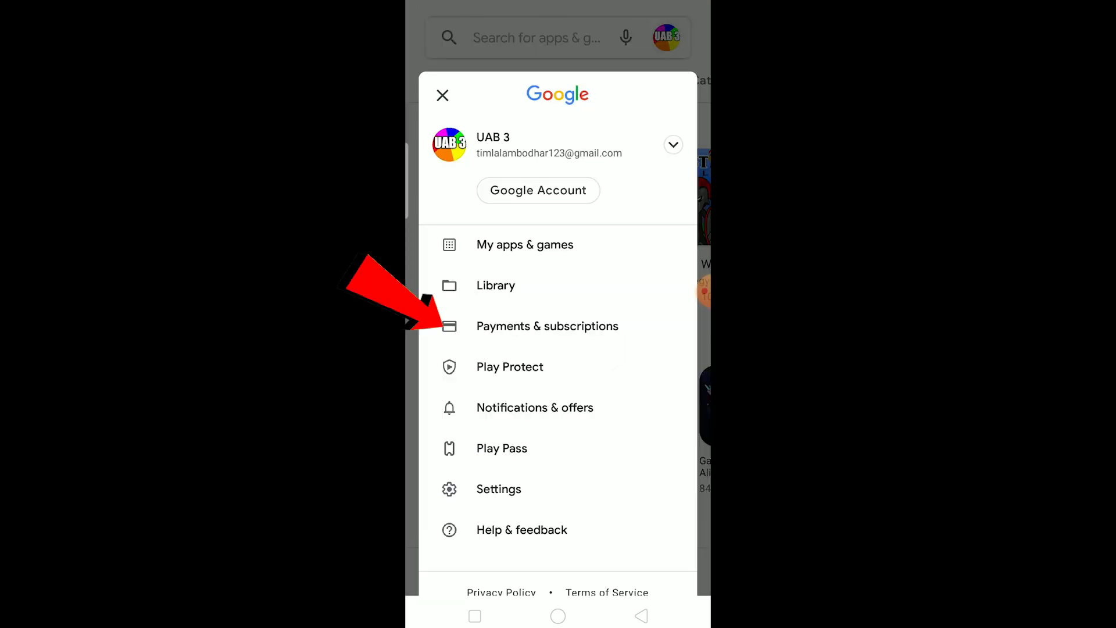
click(547, 326)
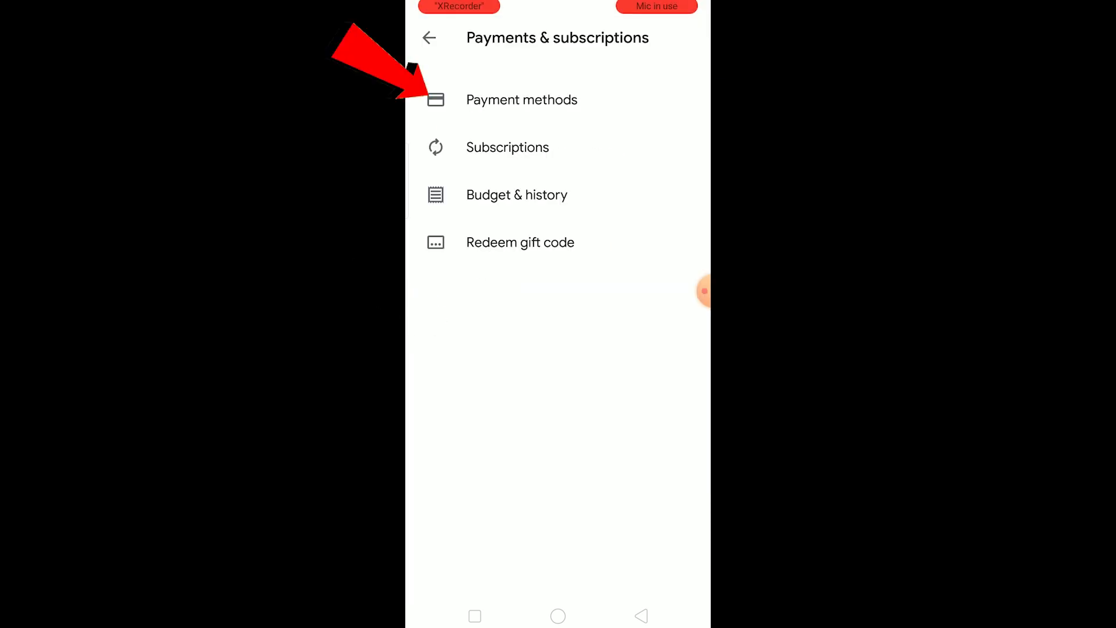
- View Payment methods and continue to More payment settings on pay.google.com
click(521, 100)
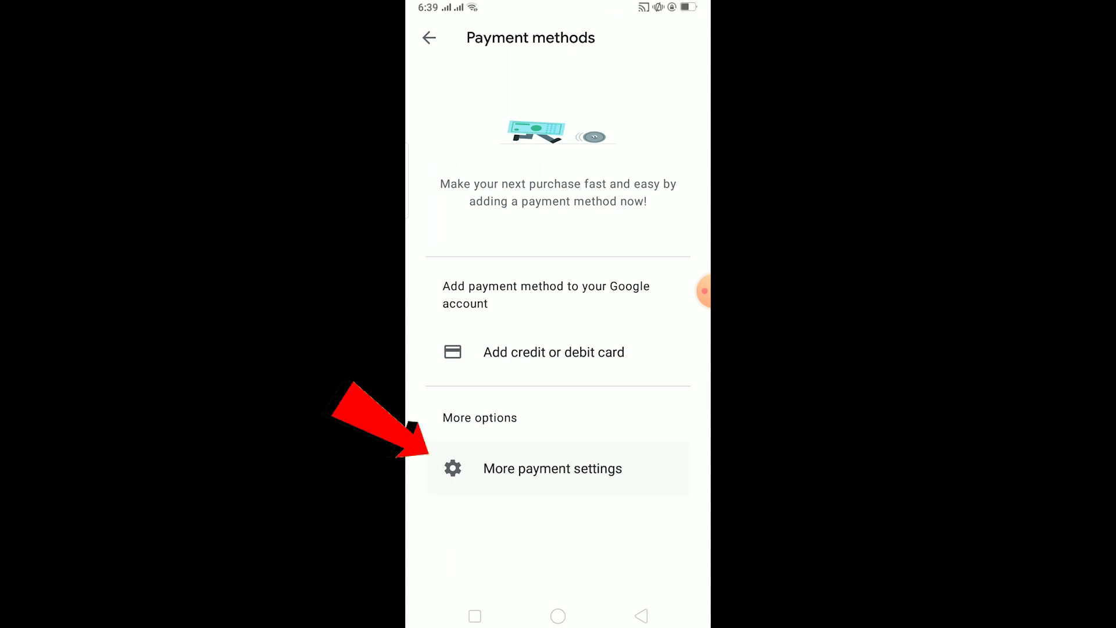
click(552, 468)
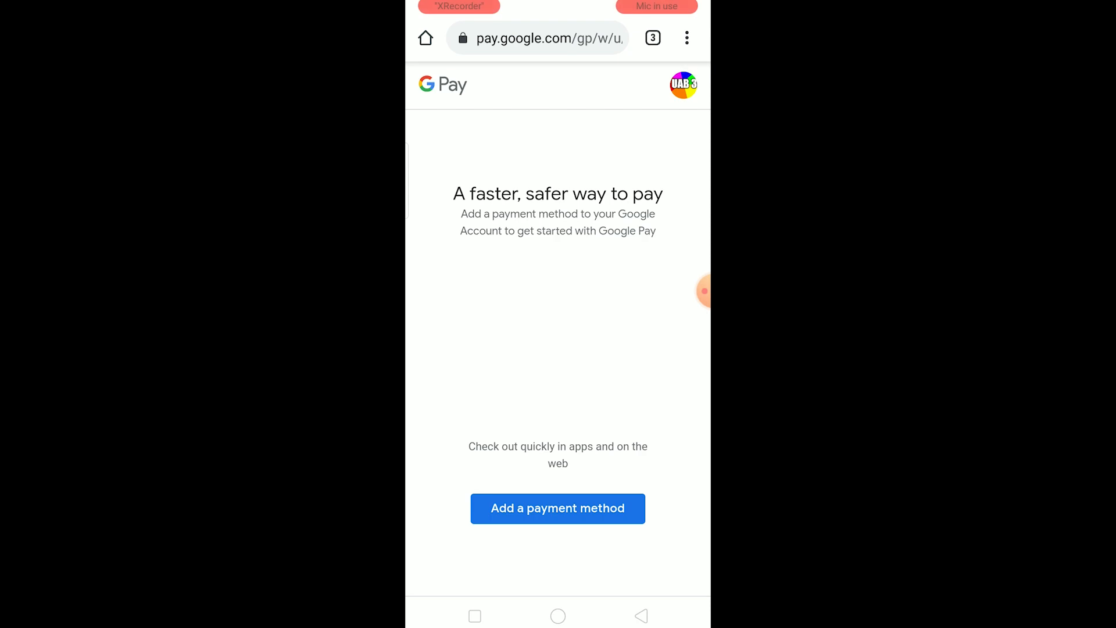
- Leave the Google Pay website for the recent-apps screen
click(557, 507)
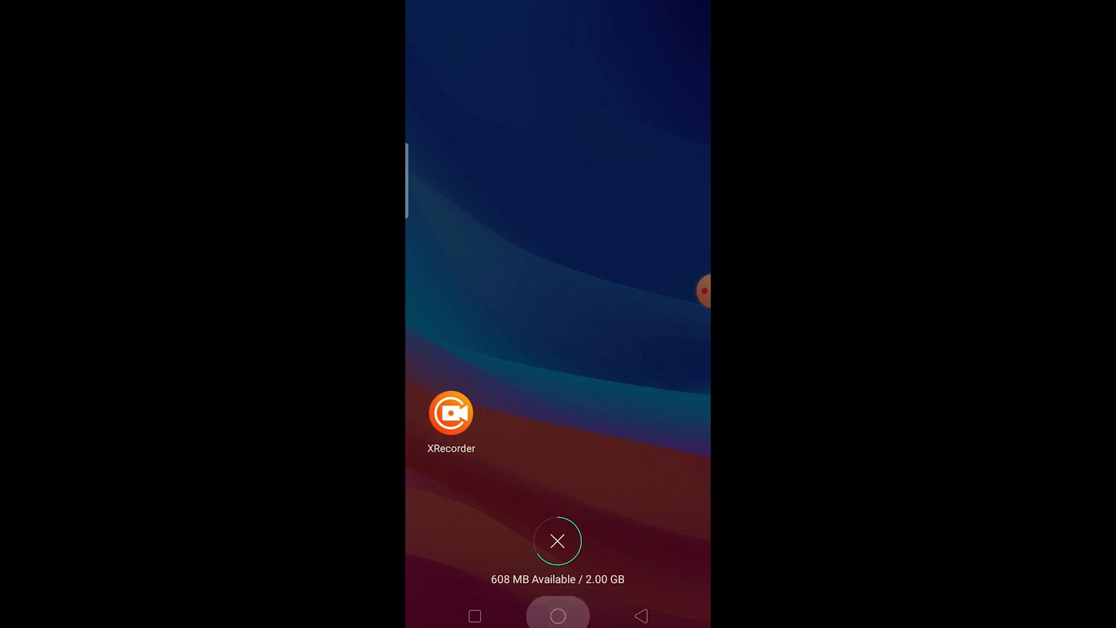
- View Google Play Store's App Info and its Storage Usage (67.6 MB data, 20.3 MB cache)
click(557, 540)
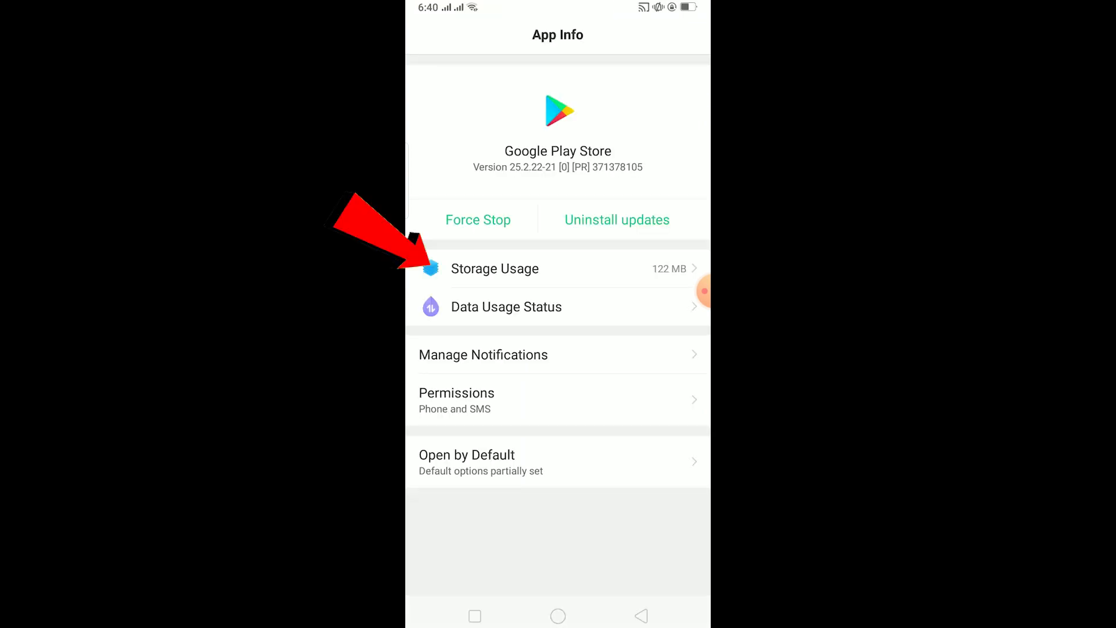
click(495, 268)
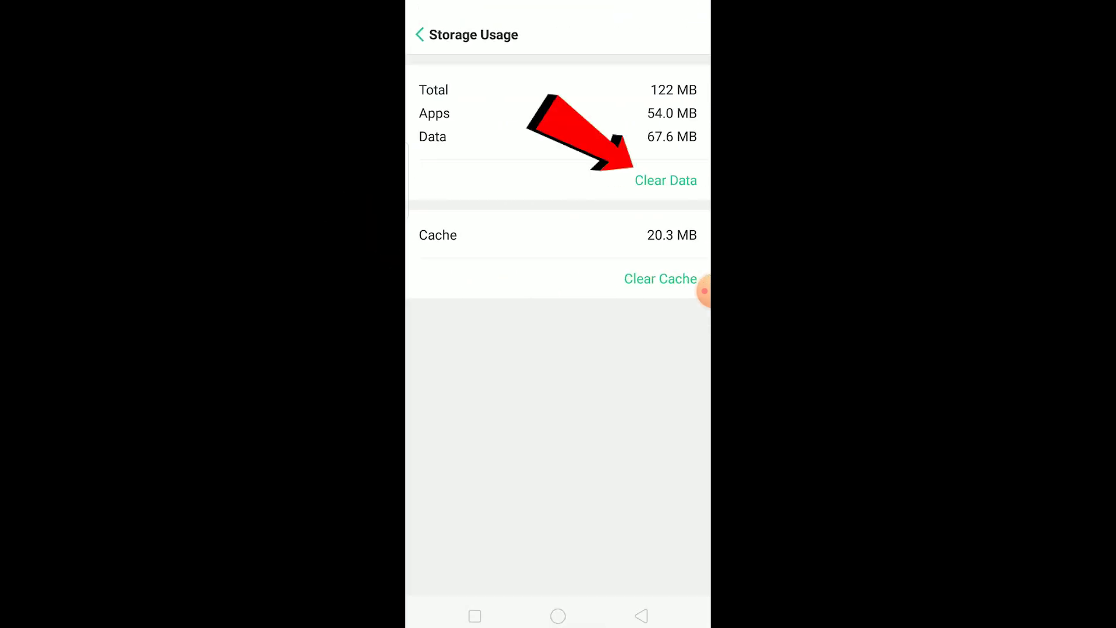